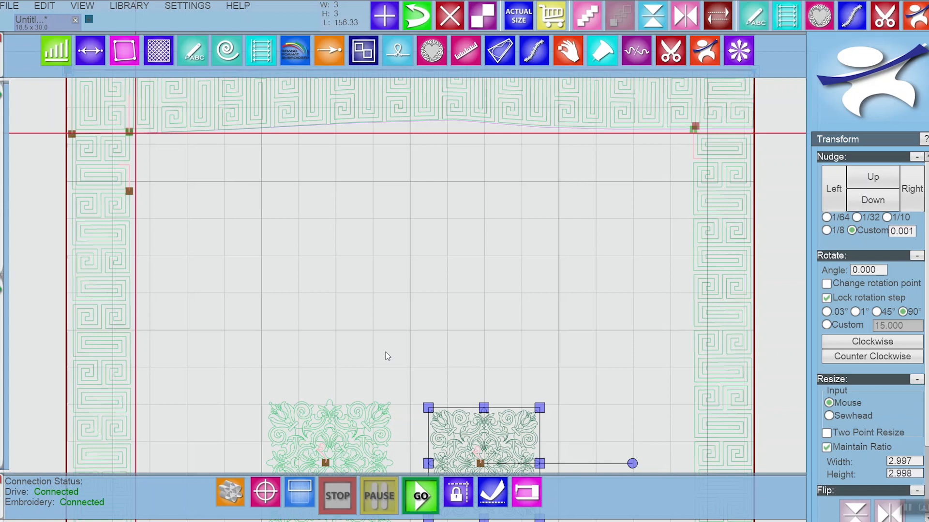
mouse_move(182, 237)
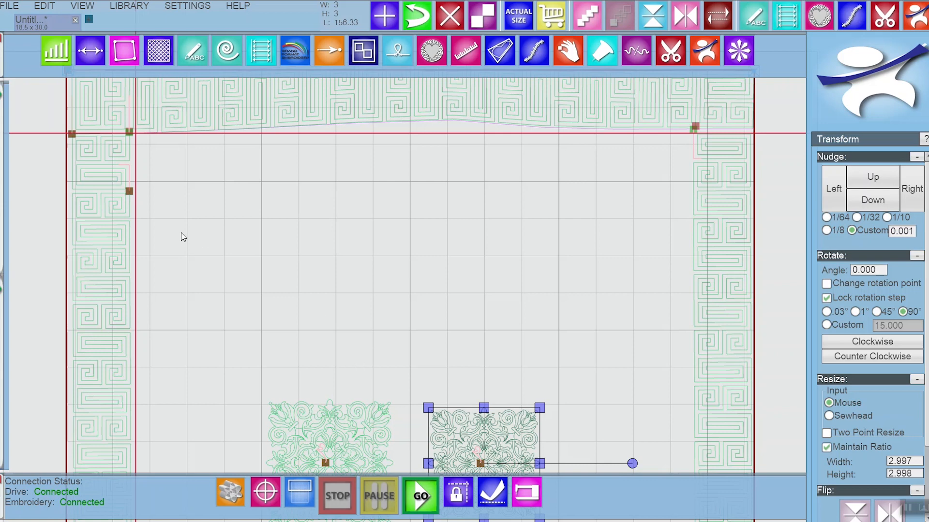
mouse_move(443, 178)
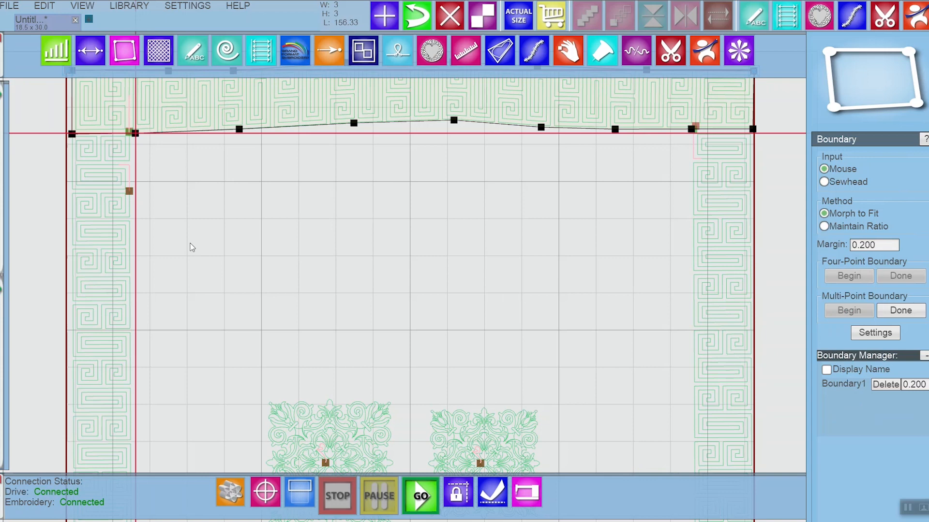
Place the octagon's corner points around the upper-left area and finish the multi-point boundary.
click(192, 252)
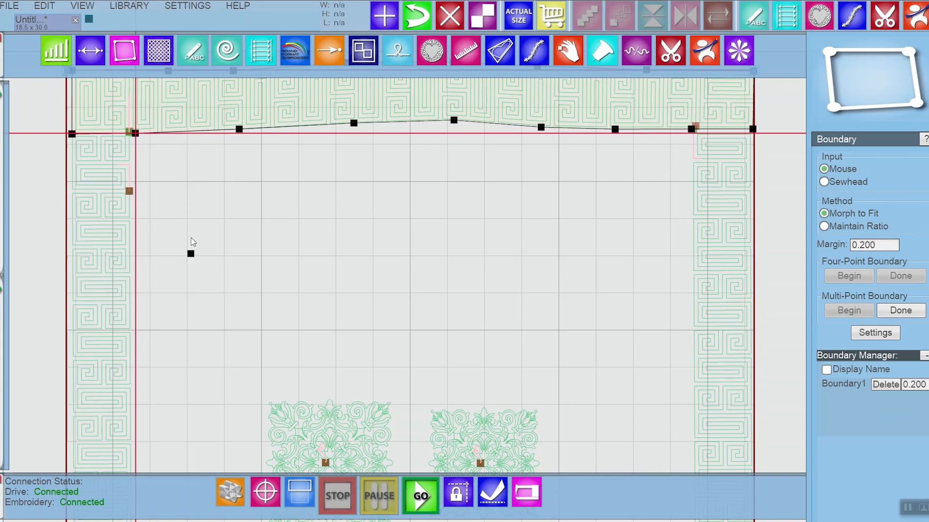
click(244, 204)
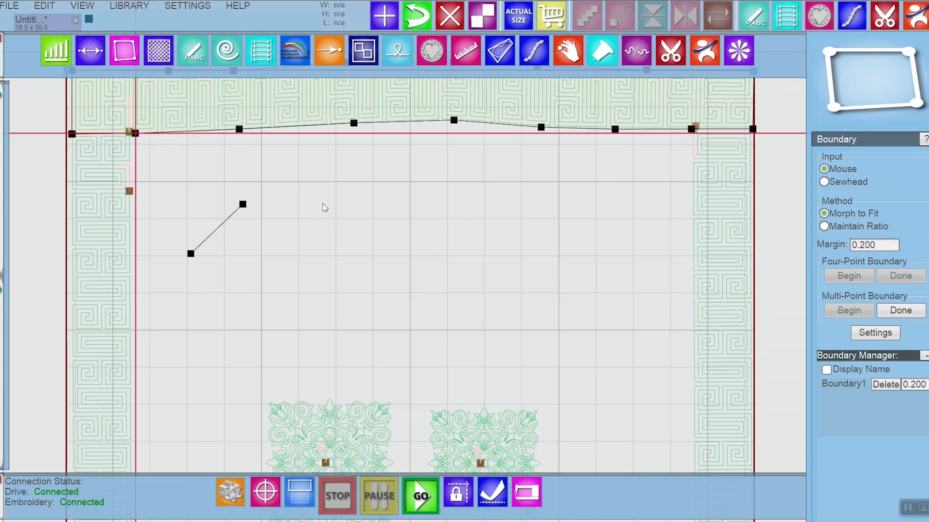
click(319, 203)
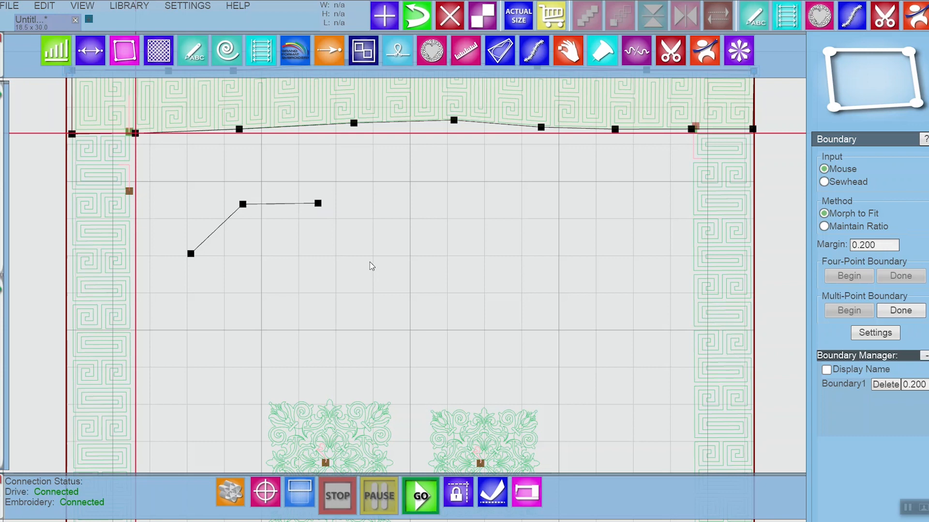
click(371, 331)
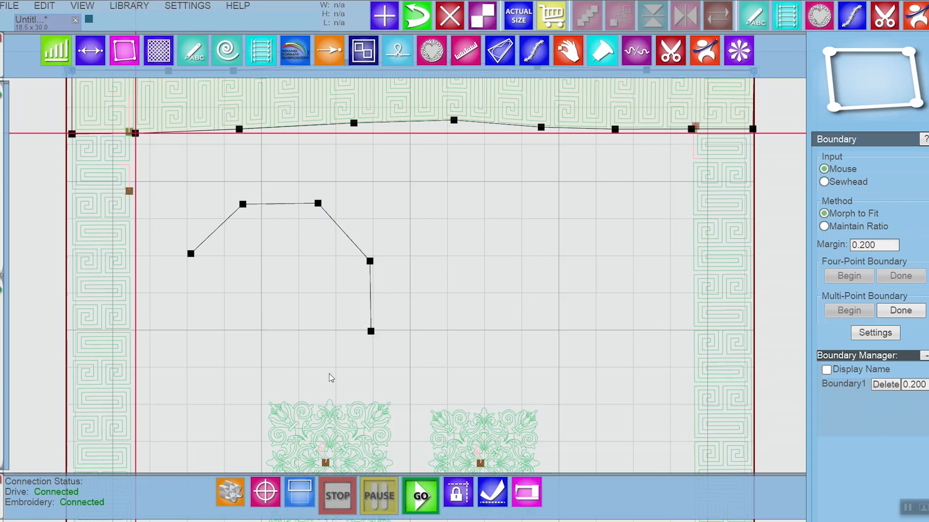
click(314, 385)
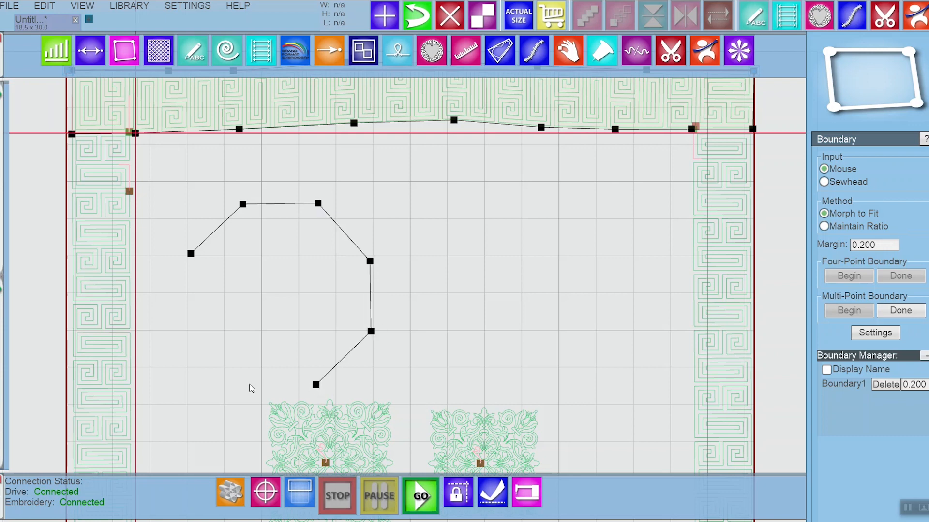
click(246, 384)
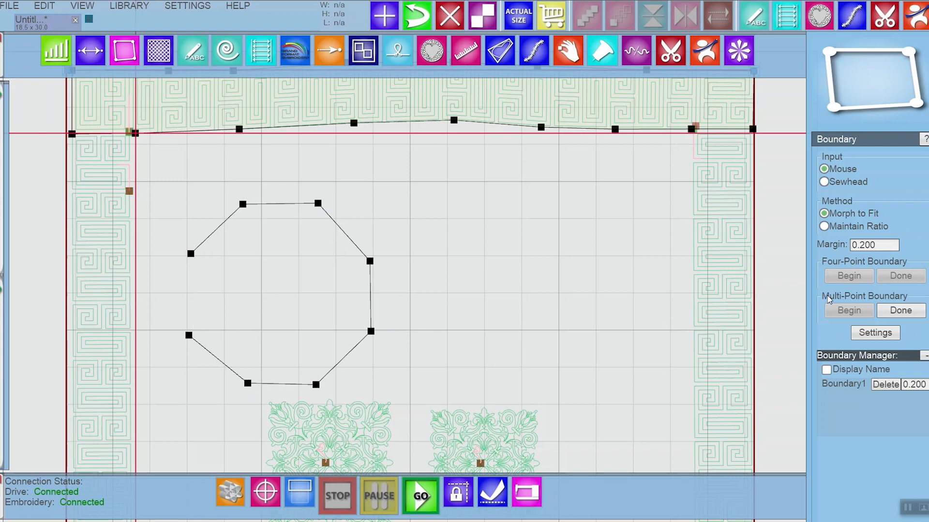
click(847, 276)
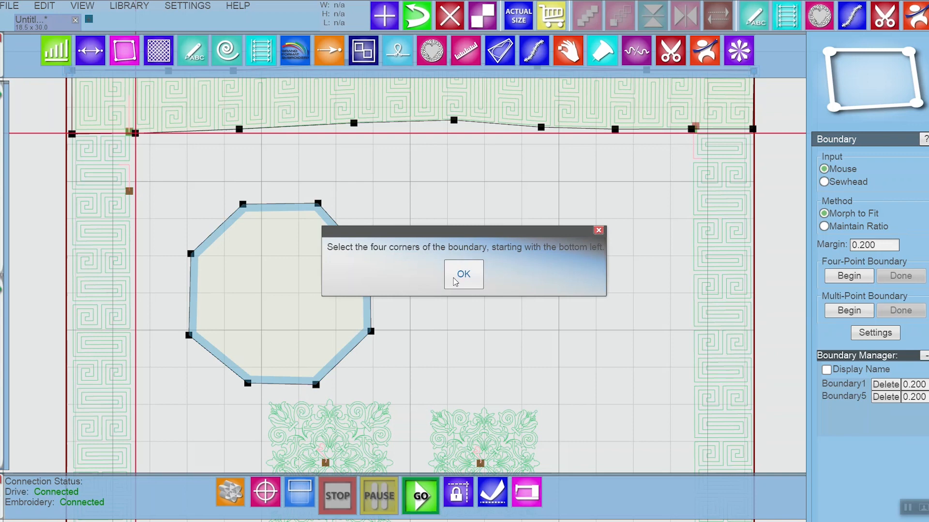
mouse_move(398, 257)
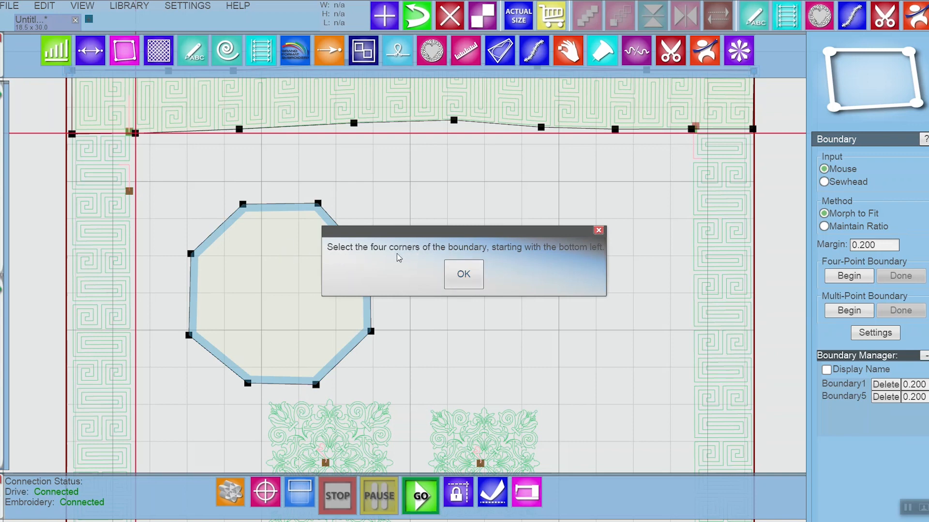
mouse_move(558, 254)
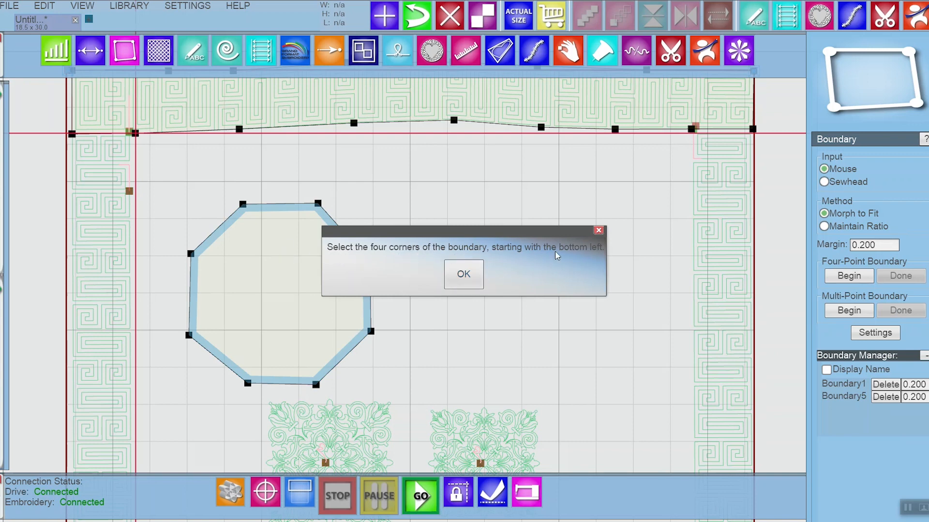
mouse_move(532, 262)
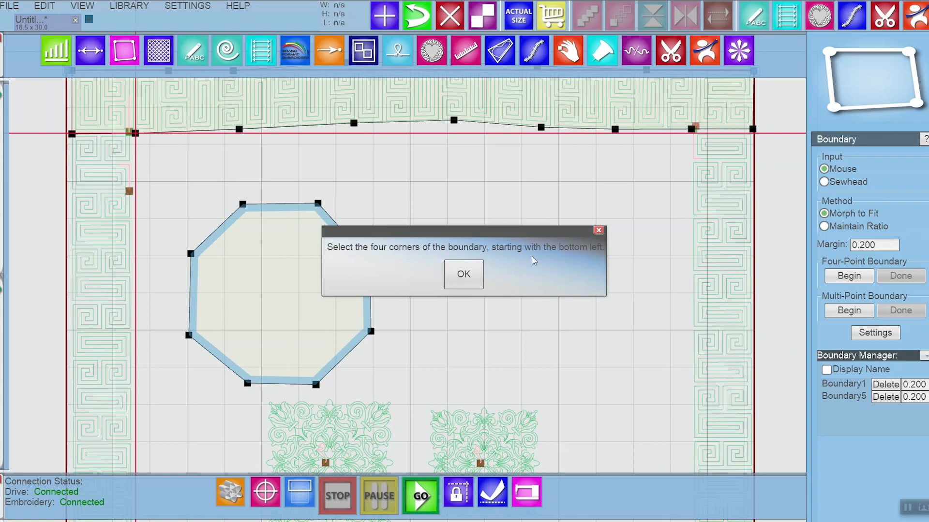
Dismiss the four-corners prompt and begin picking the octagon's lower-left corner.
click(463, 274)
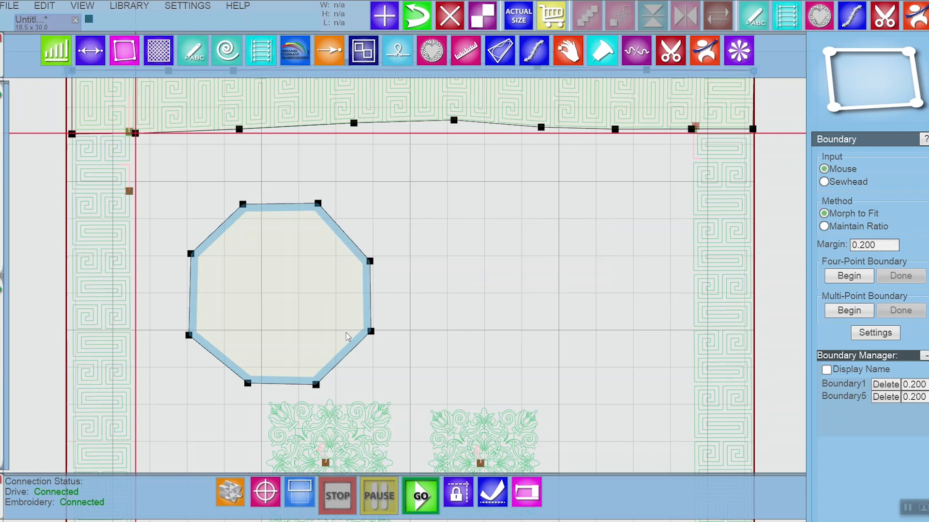
mouse_move(248, 389)
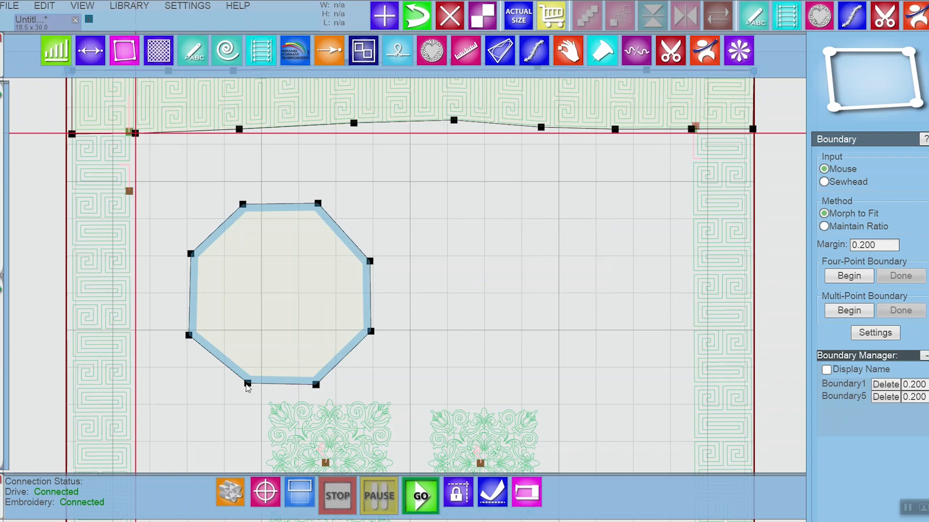
click(248, 384)
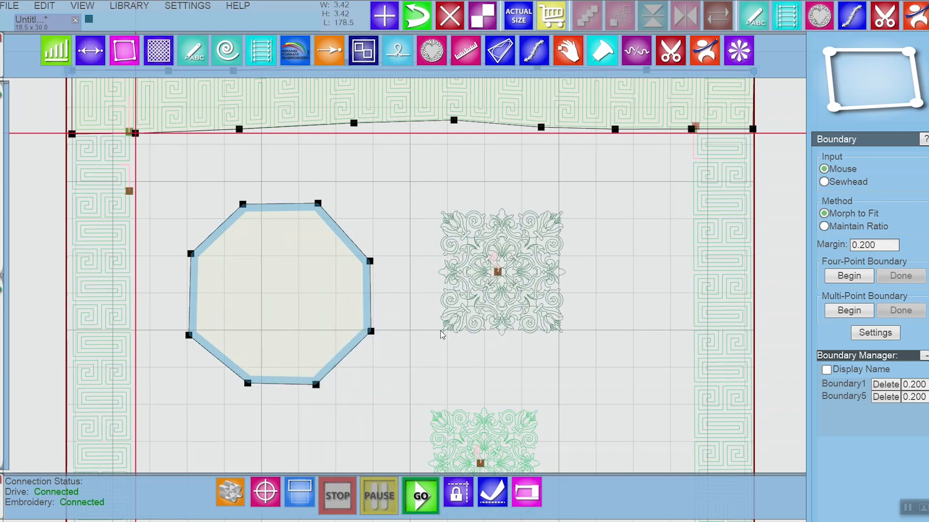
mouse_move(561, 214)
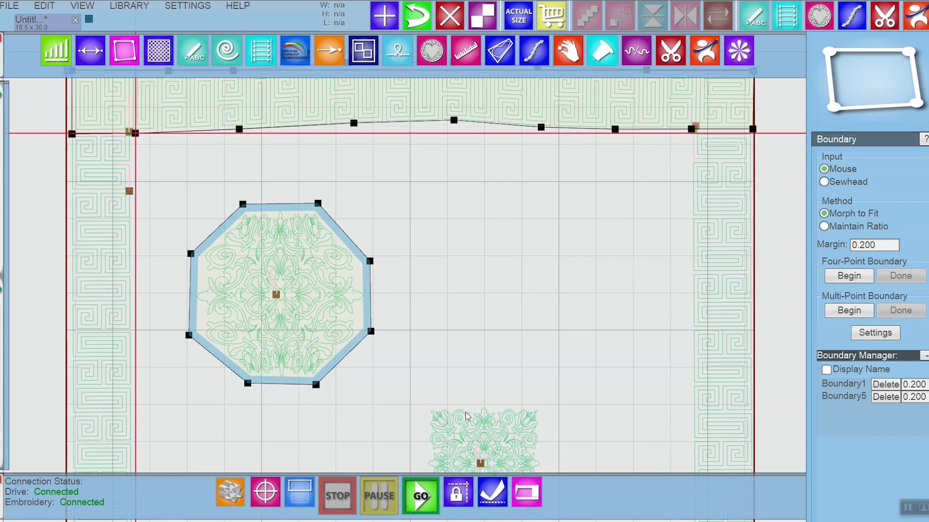
mouse_move(268, 377)
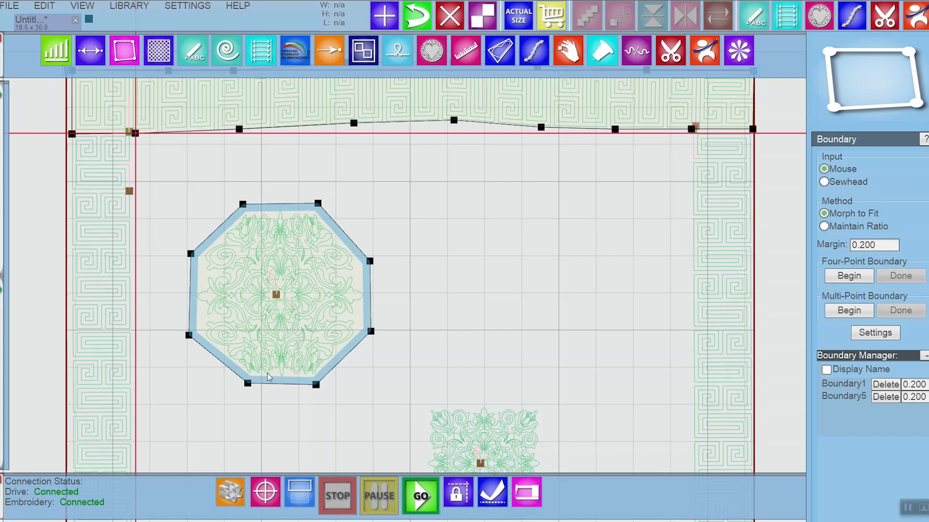
mouse_move(313, 341)
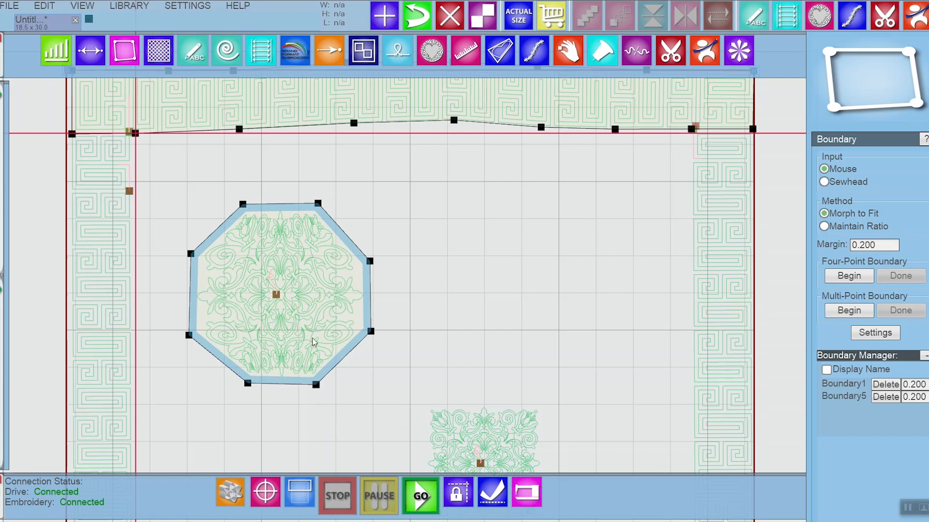
mouse_move(247, 217)
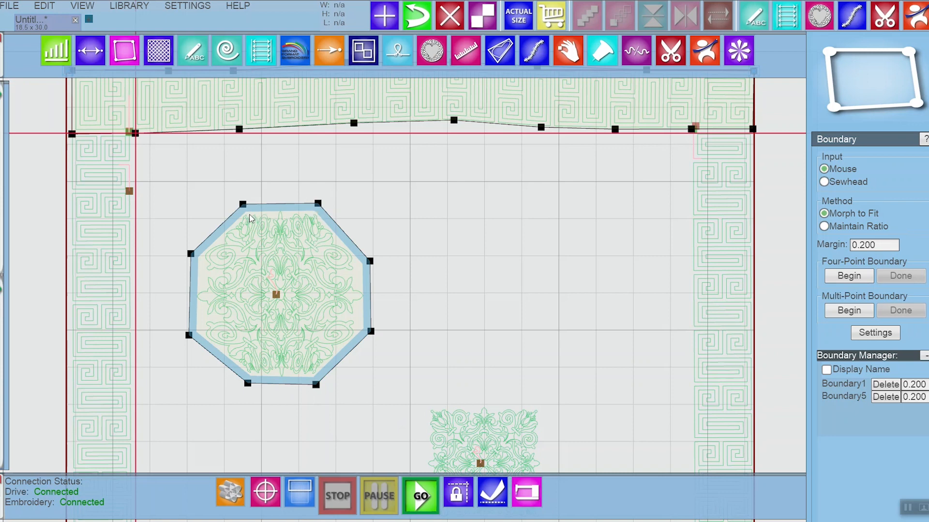
mouse_move(279, 307)
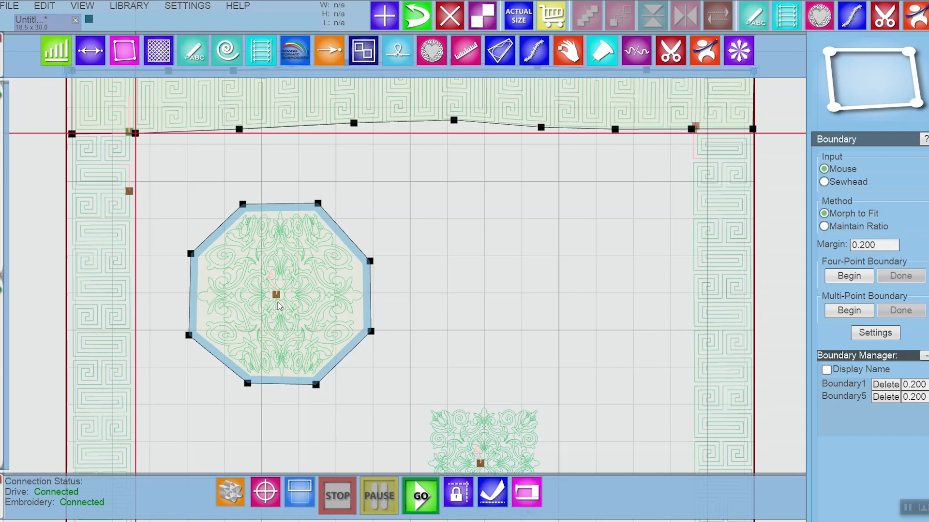
mouse_move(323, 299)
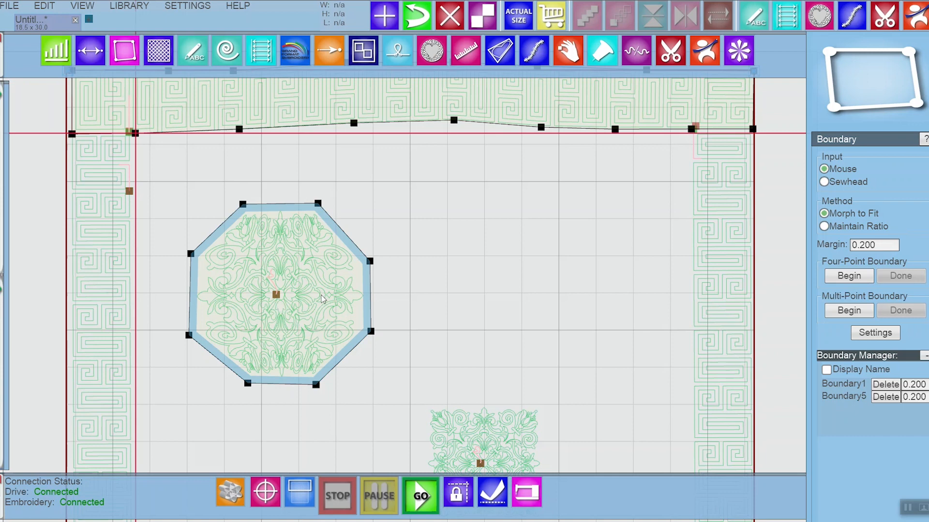
mouse_move(381, 315)
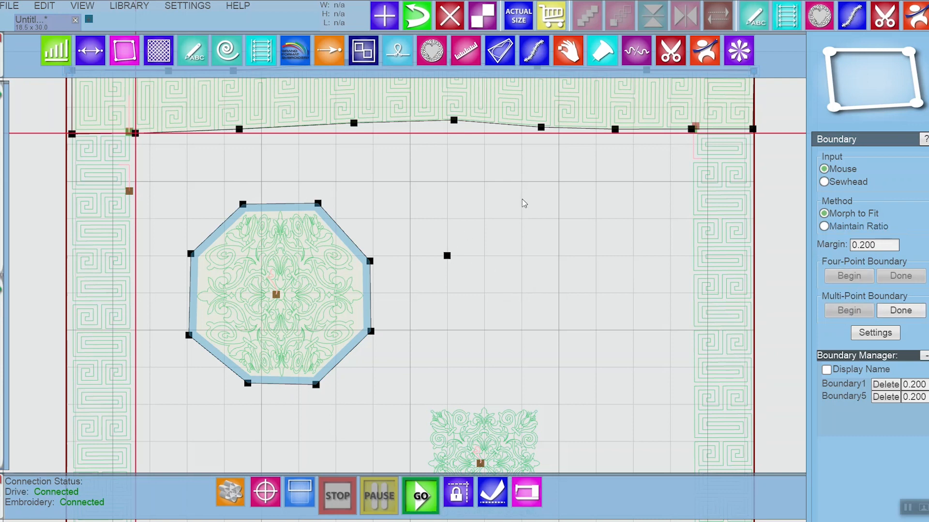
Place the right-hand octagon's corner points and finish it as a new multi-point boundary.
click(606, 199)
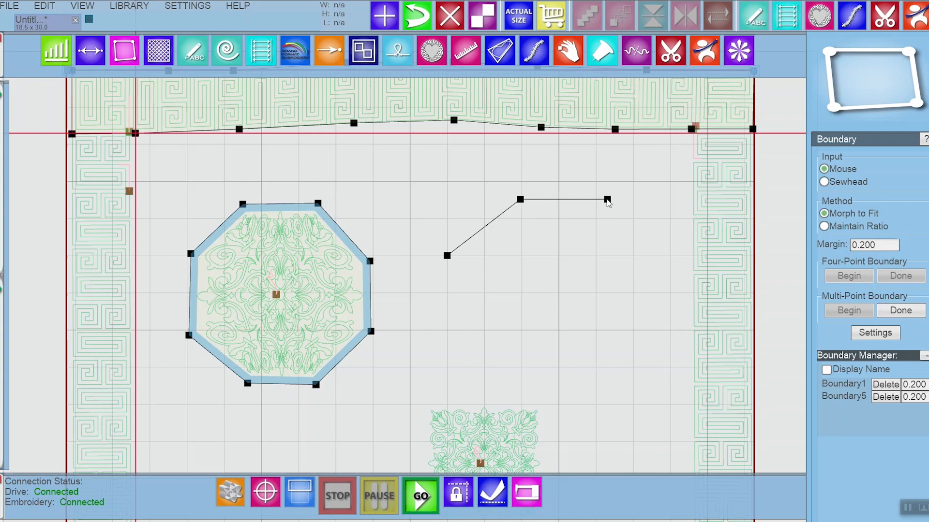
click(673, 260)
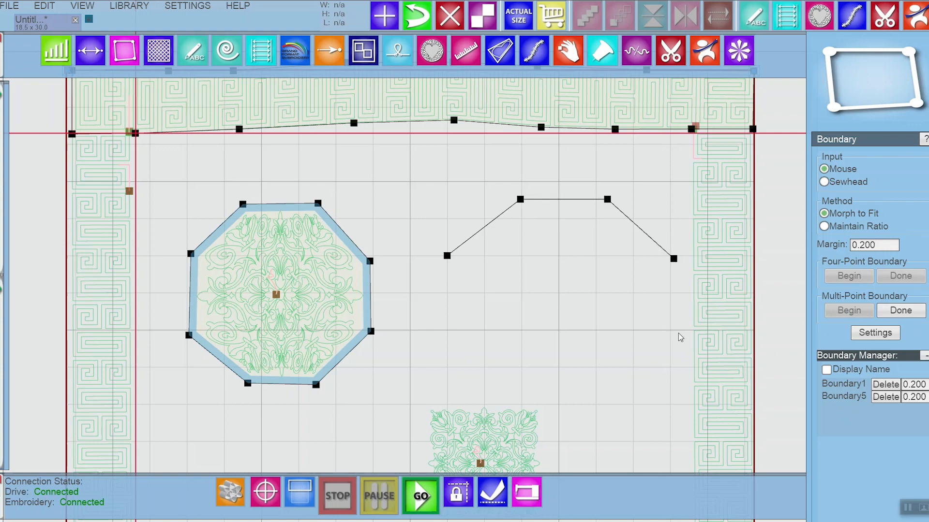
click(614, 420)
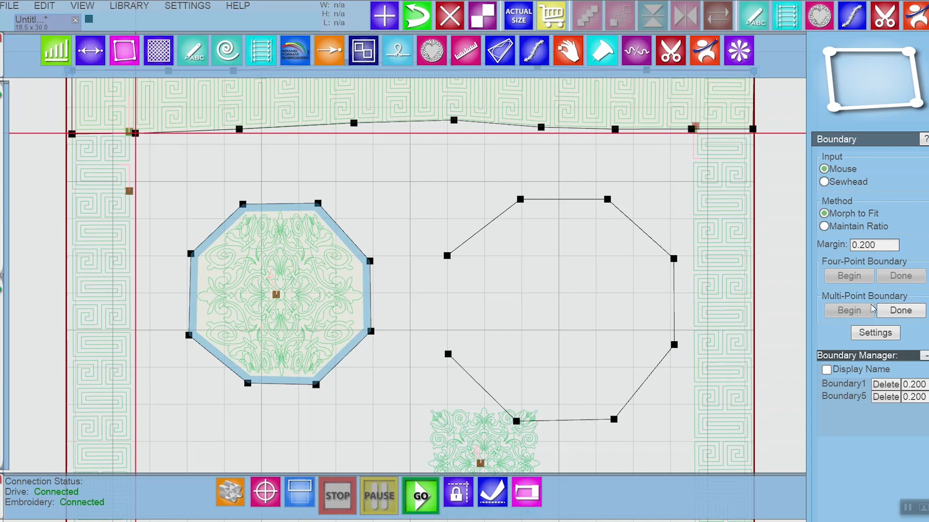
click(847, 275)
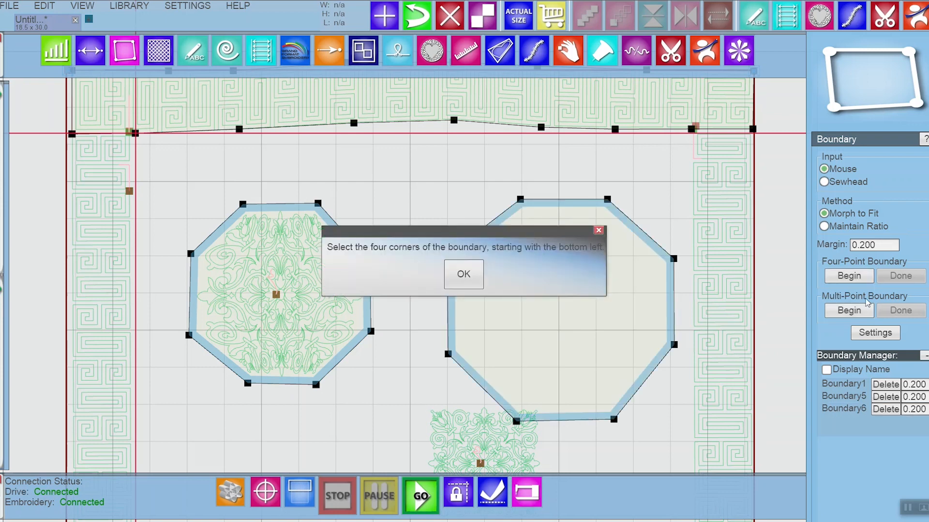
Dismiss the corner prompt and mark corners of the right octagon for morphing the design.
click(463, 274)
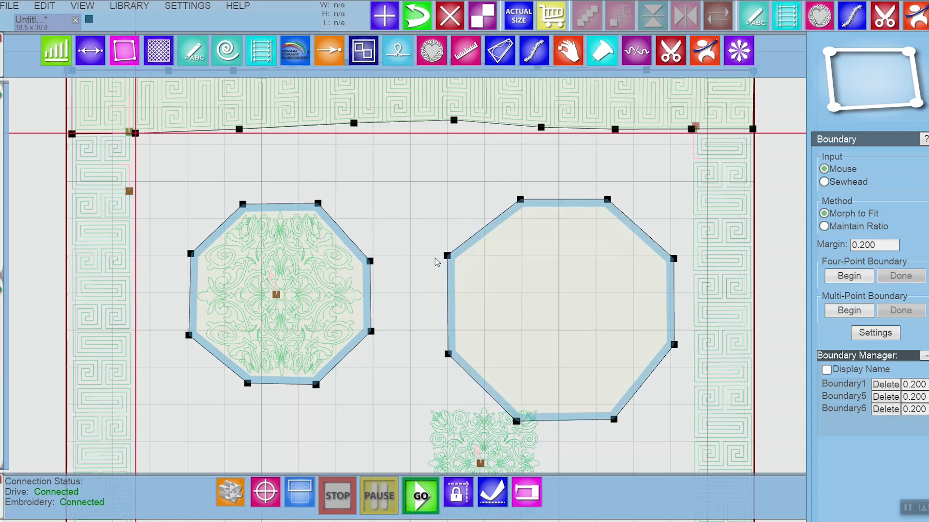
mouse_move(445, 370)
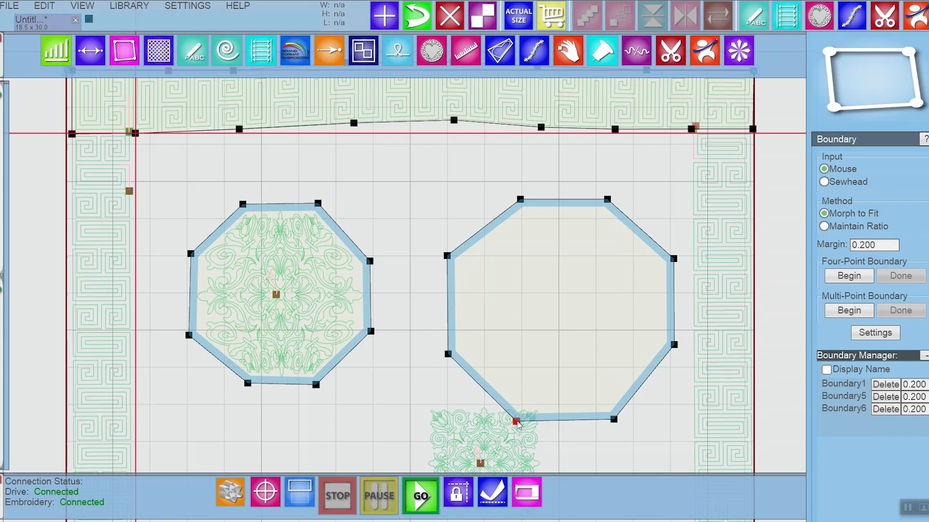
mouse_move(450, 255)
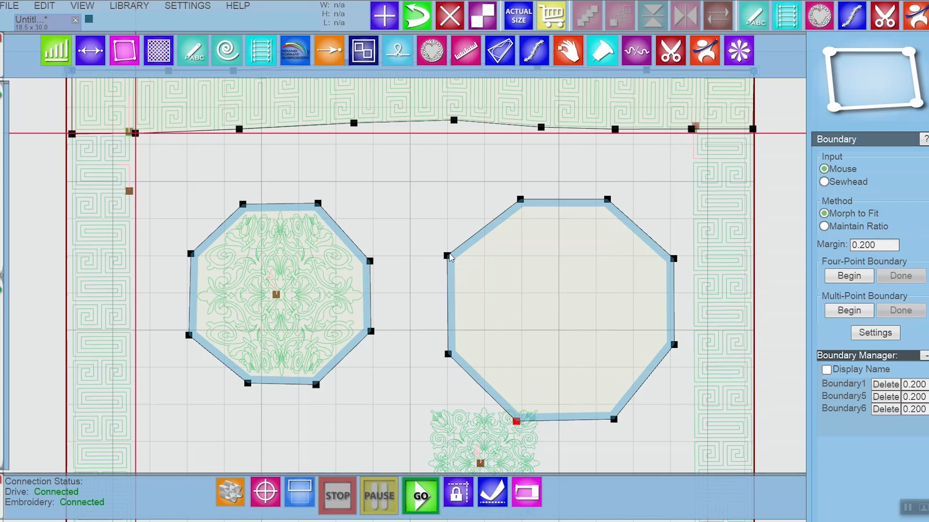
click(445, 255)
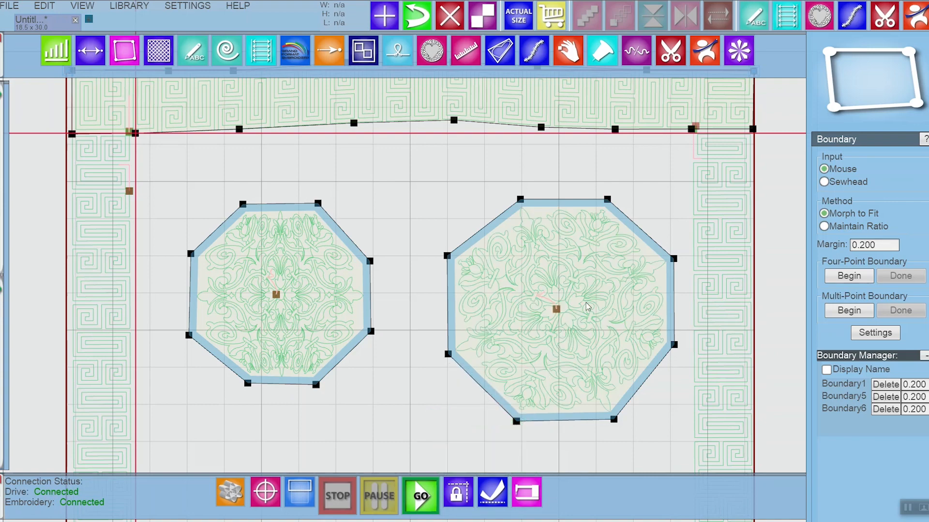
mouse_move(536, 306)
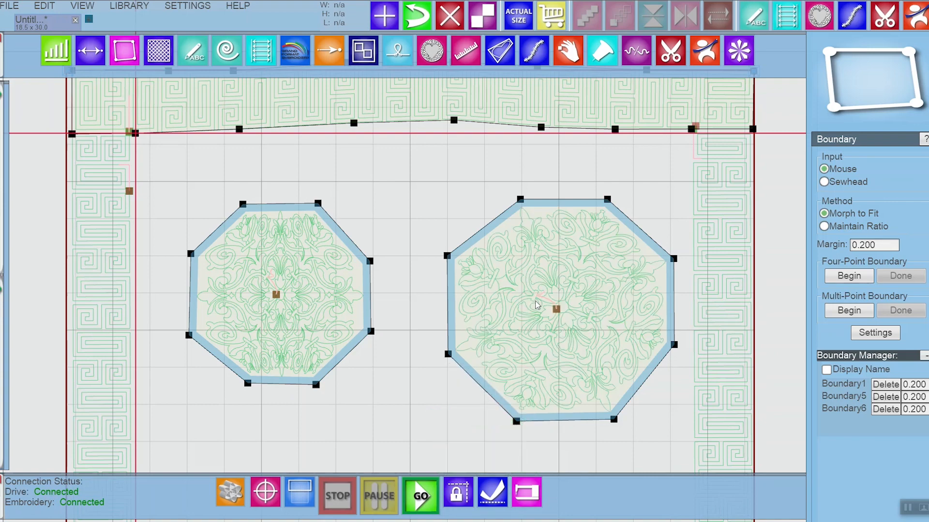
mouse_move(551, 351)
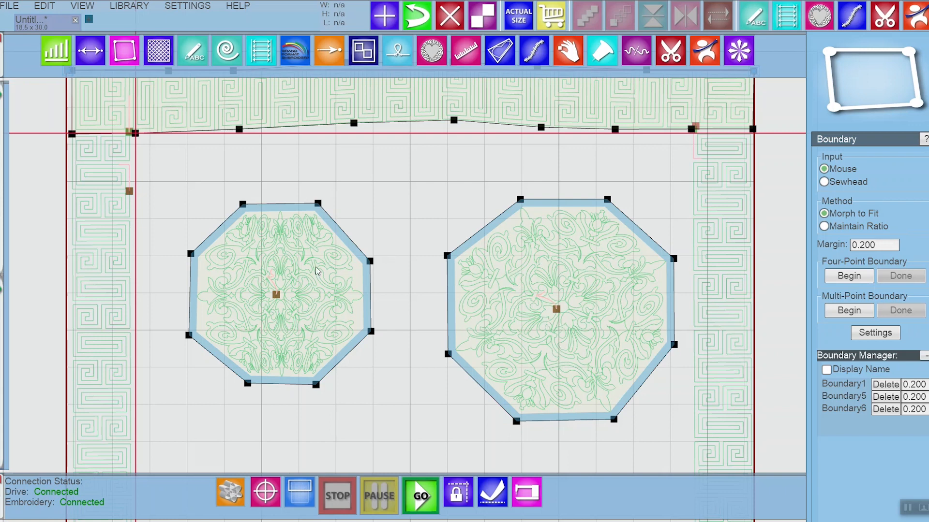
mouse_move(290, 289)
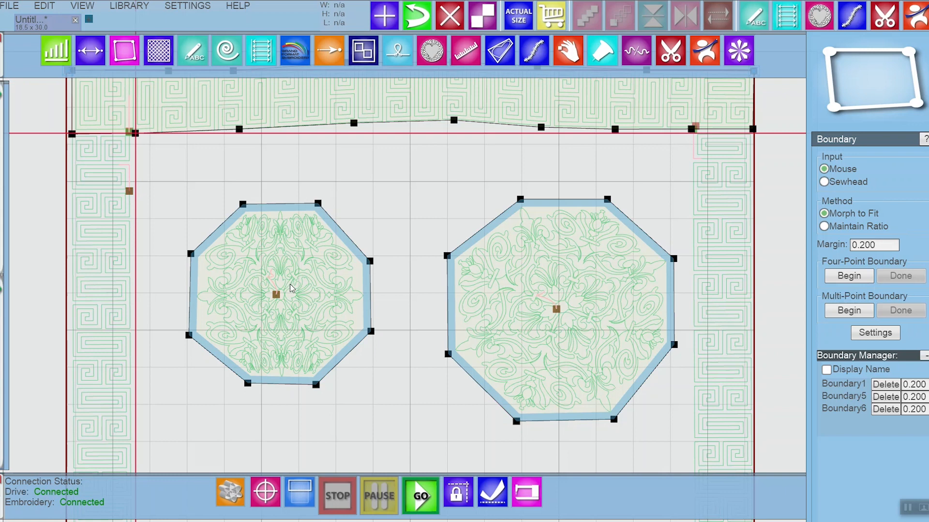
mouse_move(564, 271)
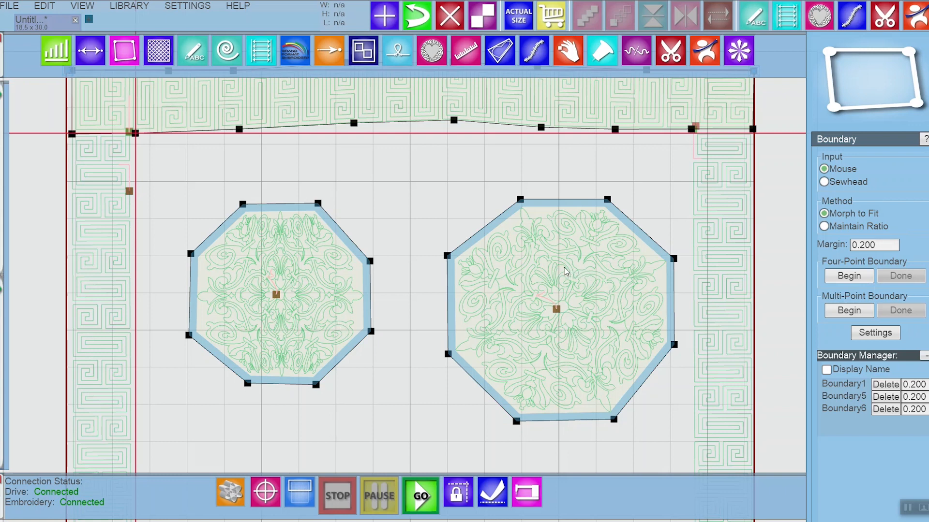
mouse_move(600, 312)
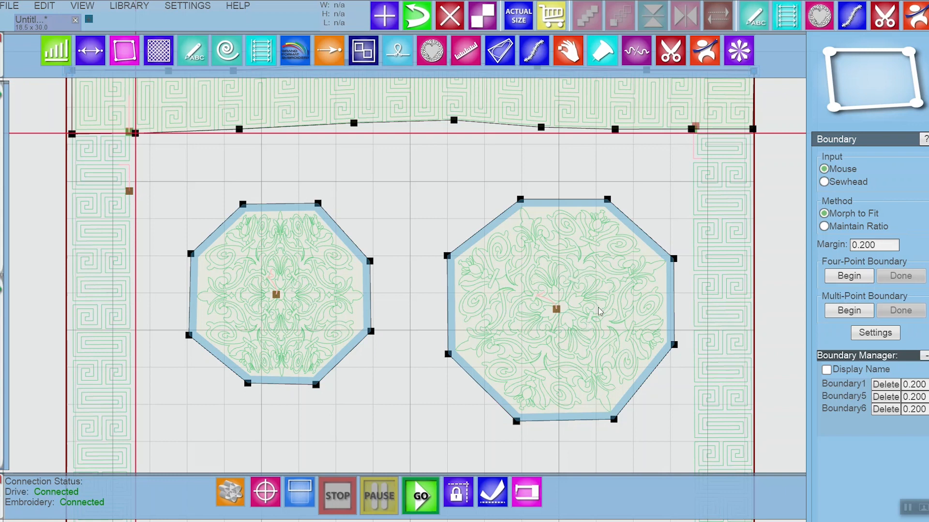
mouse_move(580, 374)
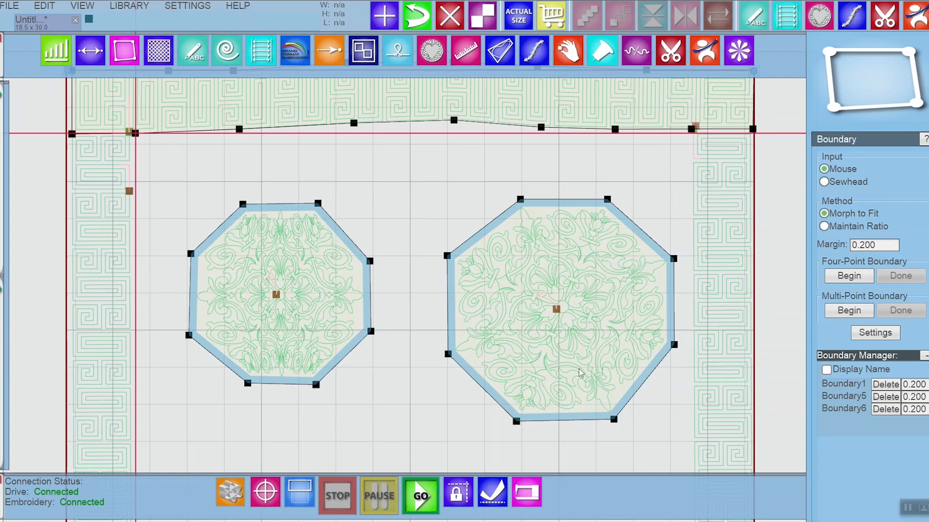